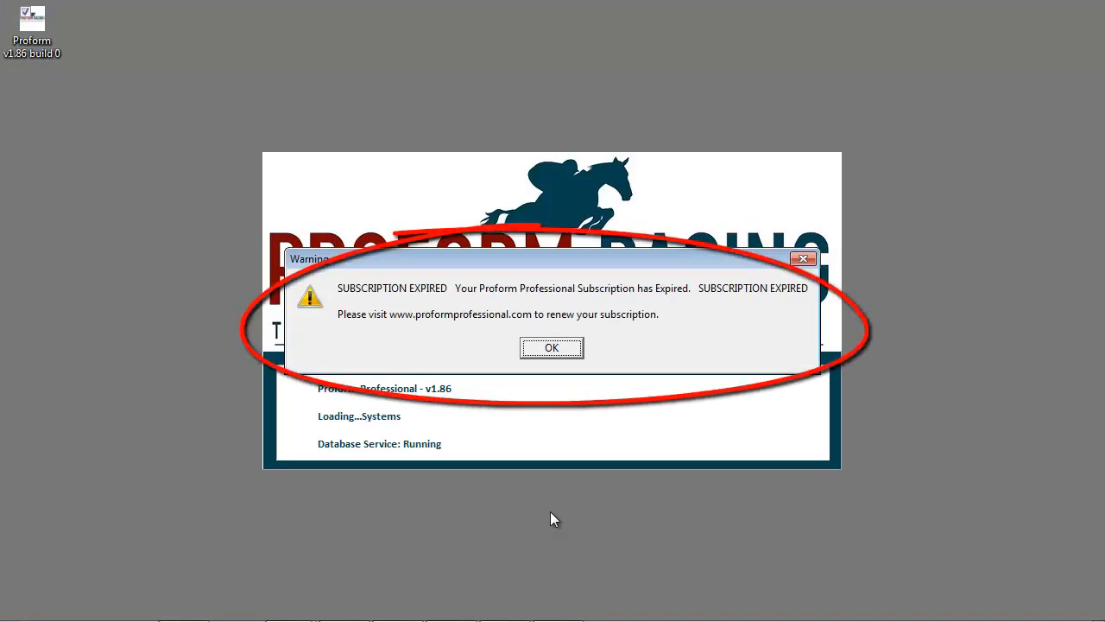
{"action": "mouse_move", "coordinate": [561, 500]}
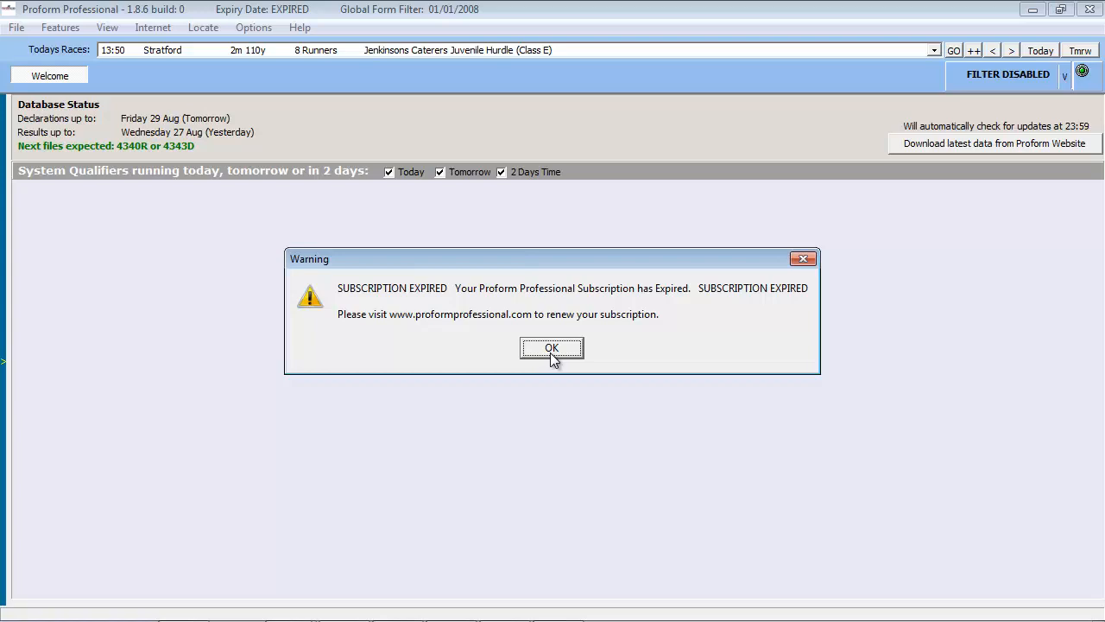
Dismiss the SUBSCRIPTION EXPIRED warning to reach the main race screen
{"action": "left_click", "coordinate": [551, 348]}
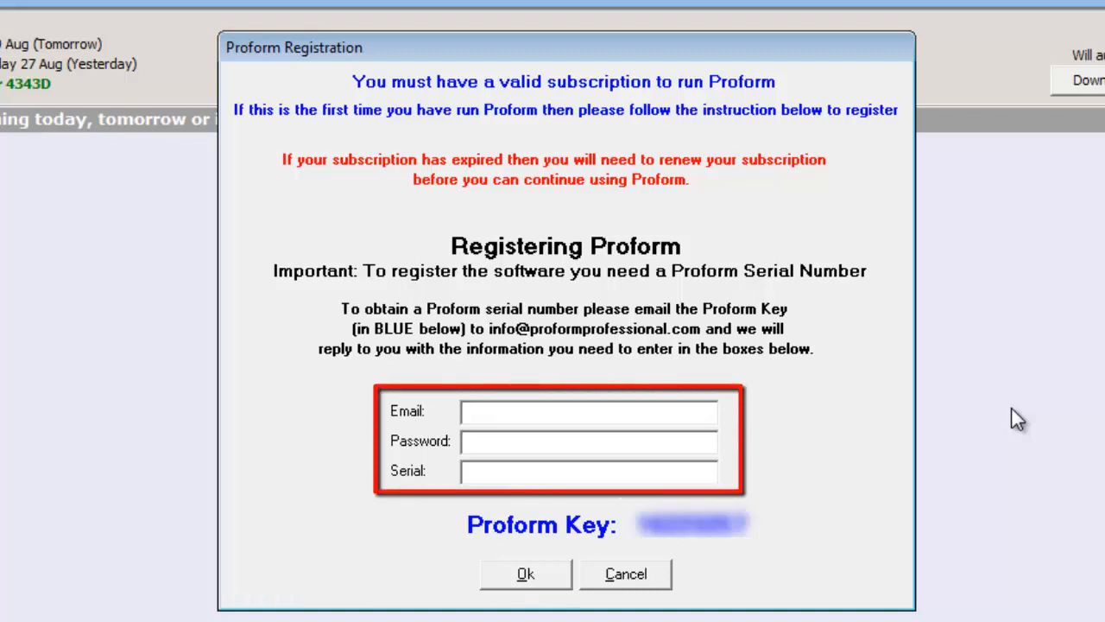
Enter the registration email, submit the Proform Registration form and acknowledge the validation notice
{"action": "left_click", "coordinate": [589, 412]}
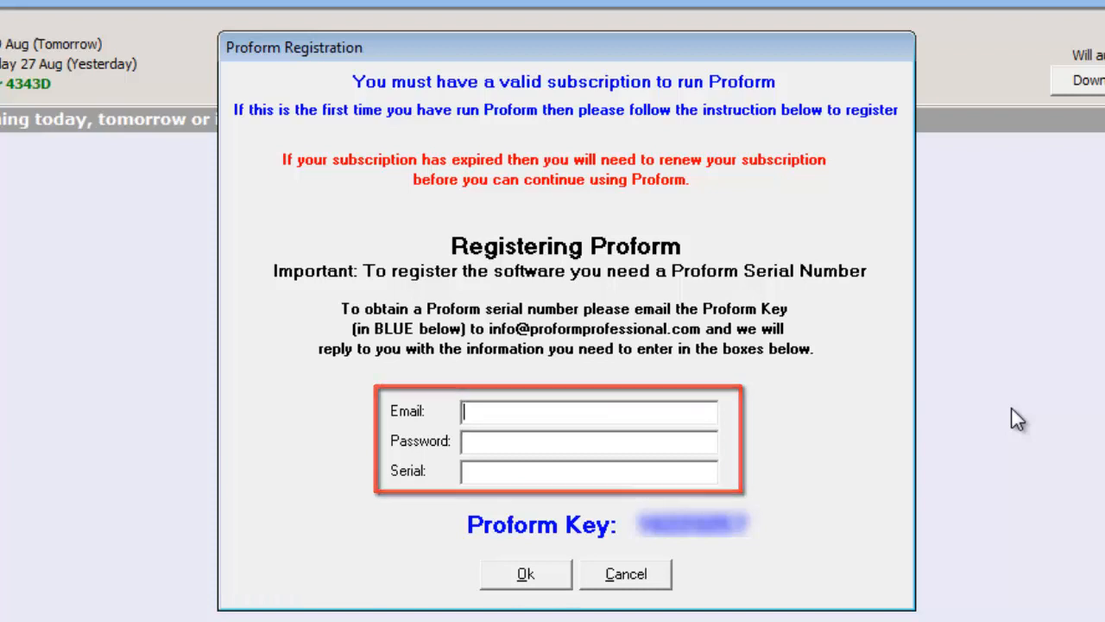
{"action": "left_click", "coordinate": [523, 573]}
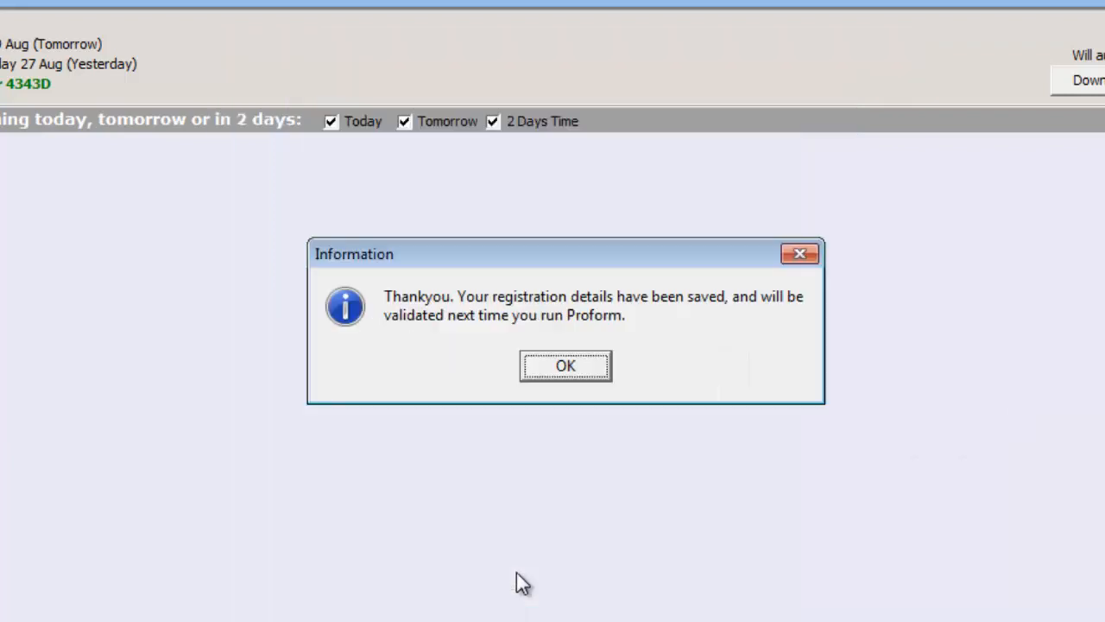
{"action": "left_click", "coordinate": [565, 364]}
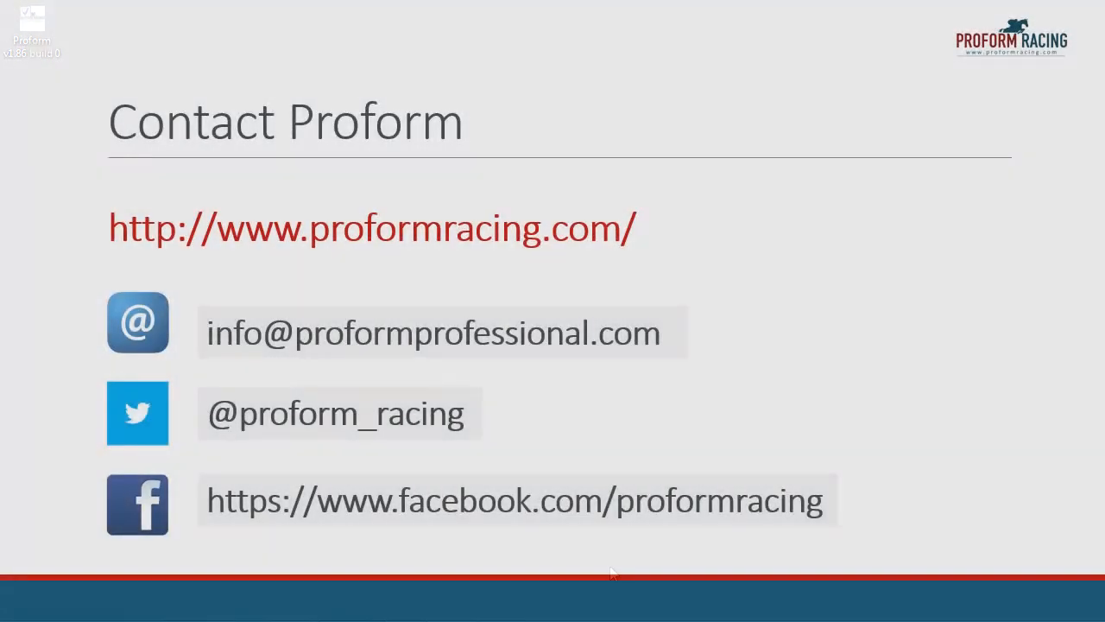